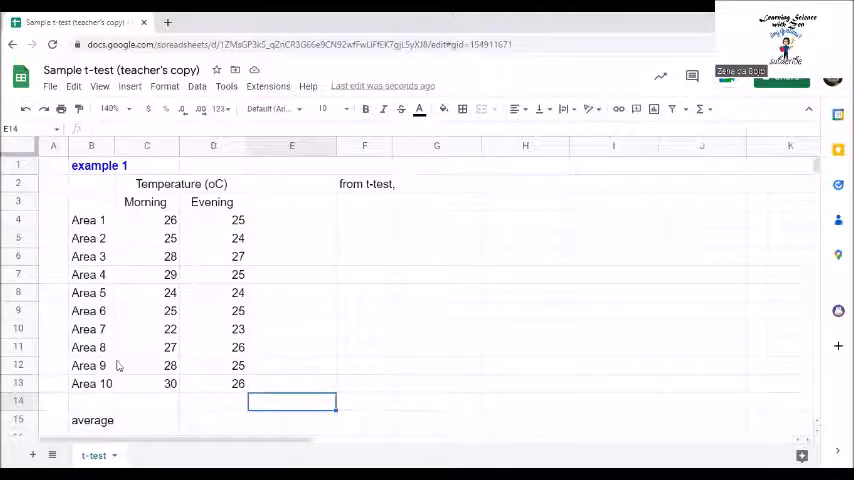
mouse_move(238, 216)
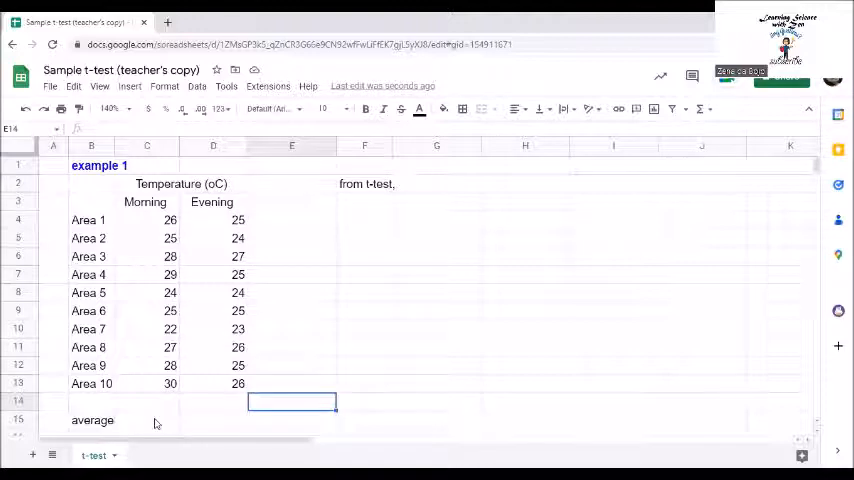
Average the morning temperatures C4:C13 in C15, giving 26.4
click(128, 86)
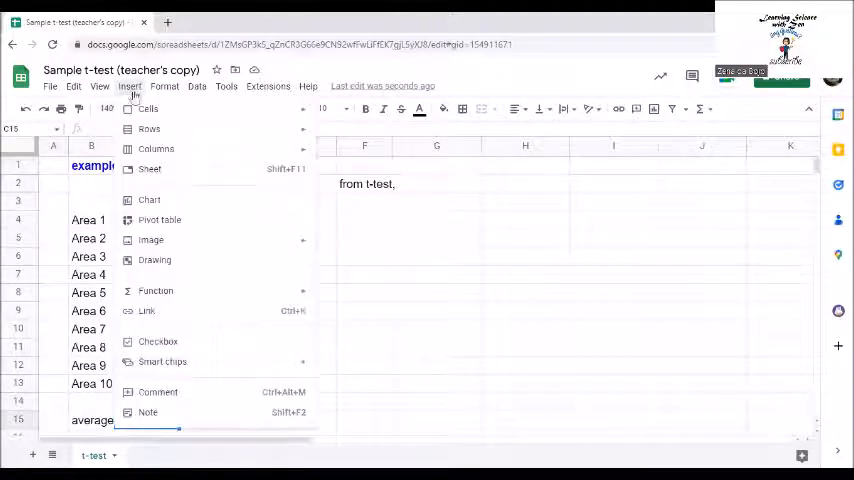
click(156, 290)
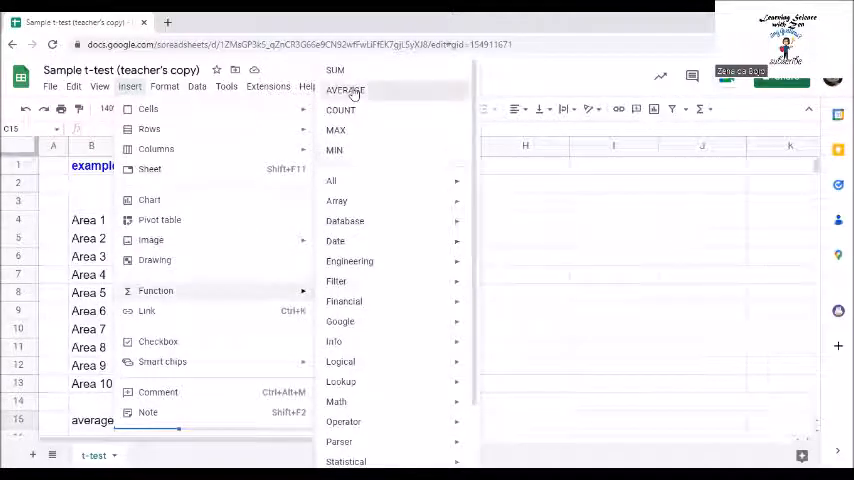
click(344, 90)
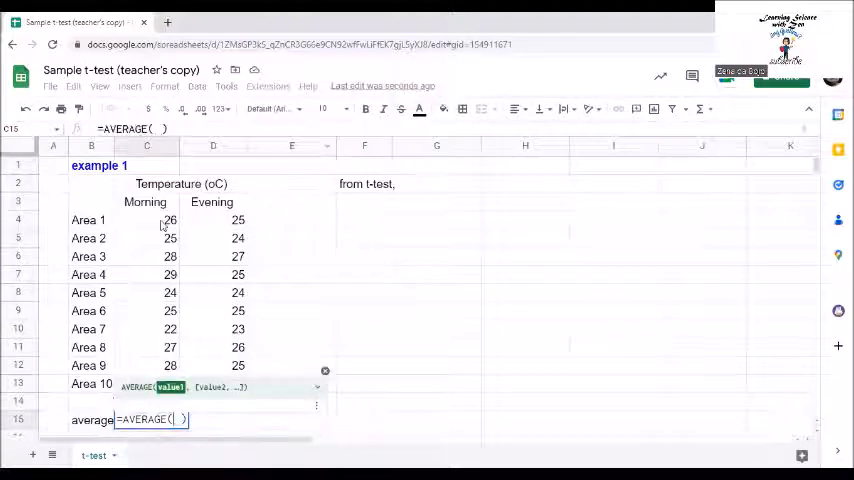
drag(148, 220, 148, 384)
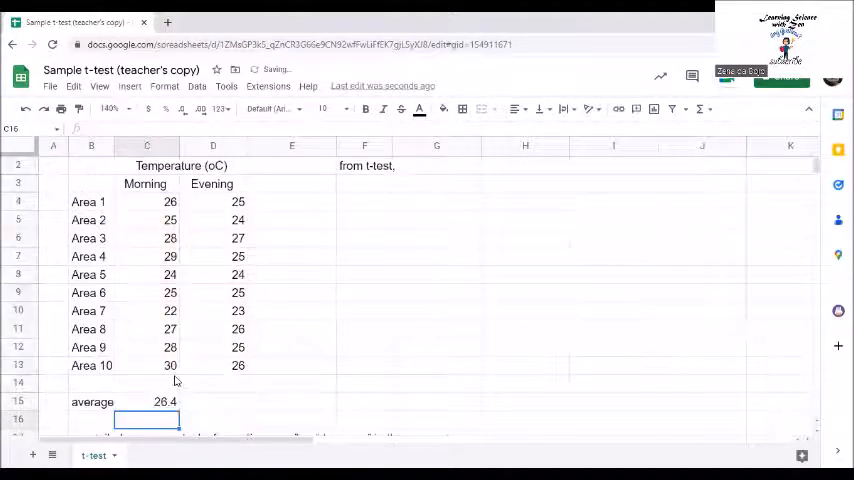
Average the evening temperatures D4:D13 in D15, giving 25
click(212, 400)
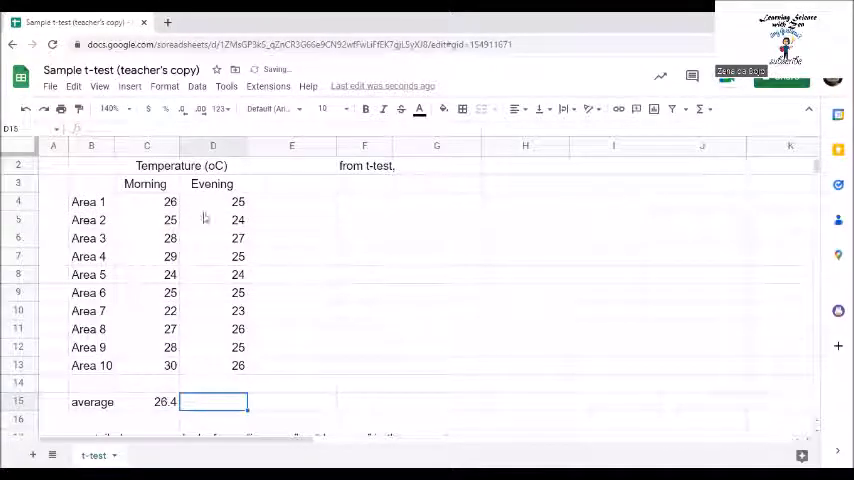
click(128, 86)
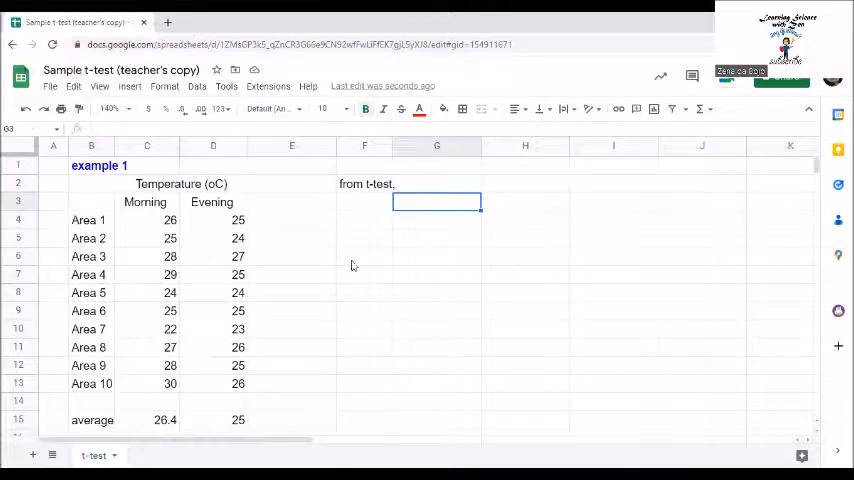
Insert a T.TEST function in G3 with its argument explanations shown
click(128, 86)
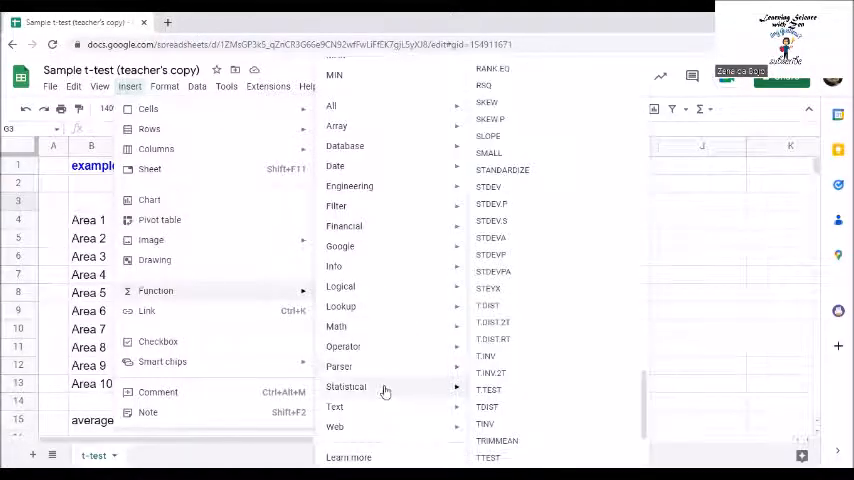
mouse_move(490, 388)
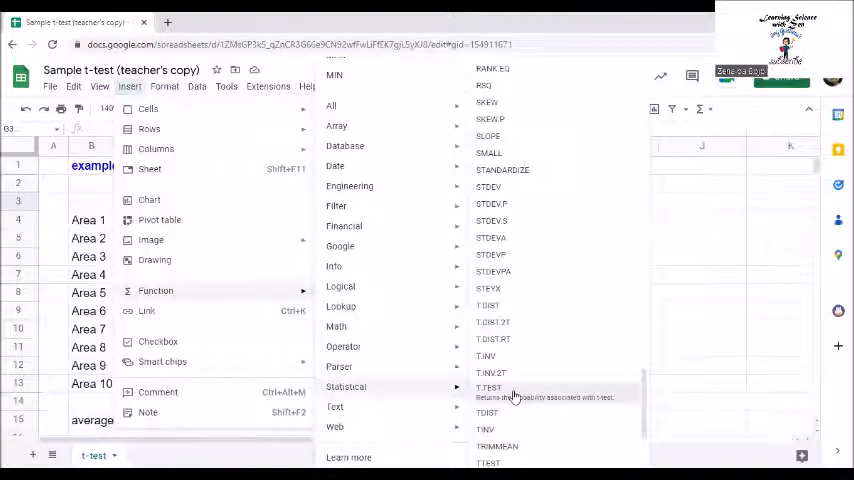
click(488, 388)
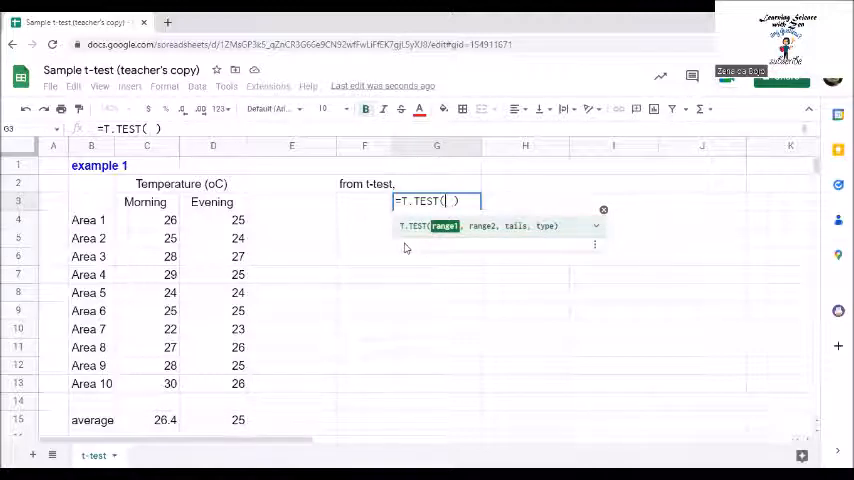
mouse_move(596, 228)
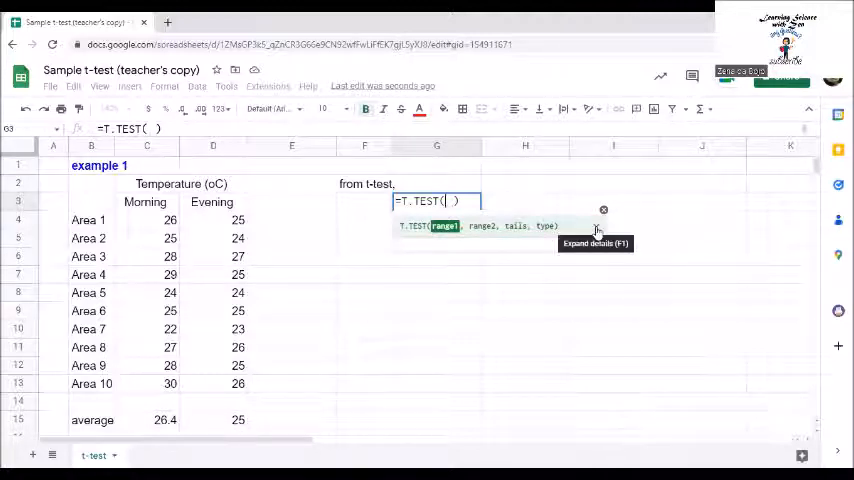
click(596, 230)
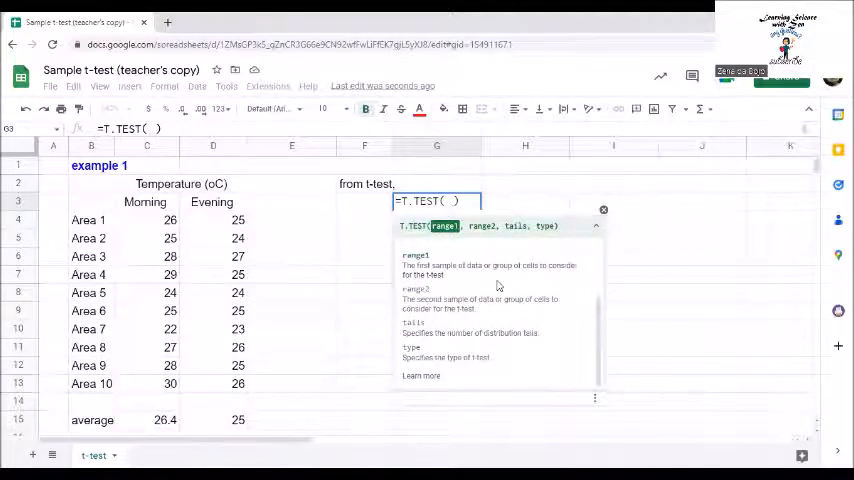
mouse_move(488, 314)
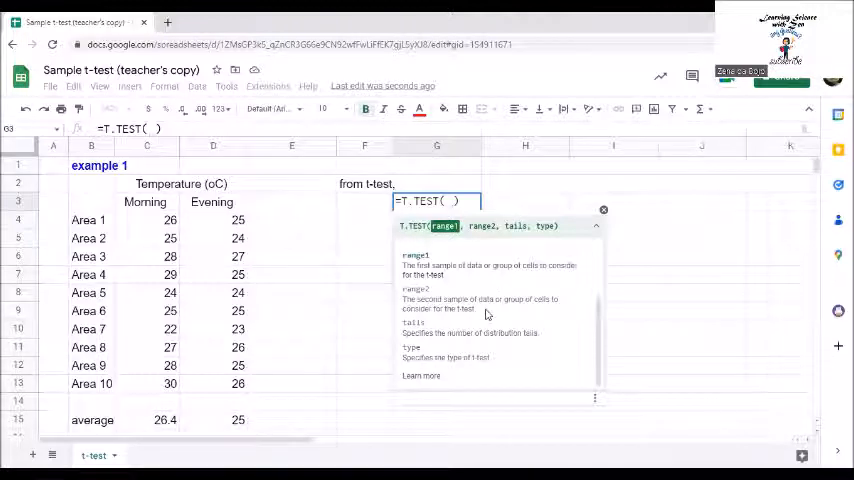
mouse_move(492, 348)
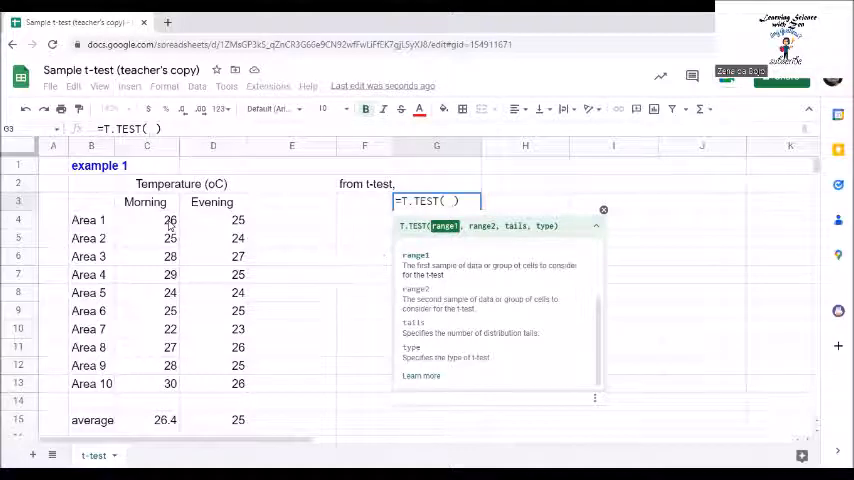
Supply ranges C4:C13 and D4:D13 to the T.TEST, which returns #N/A
drag(148, 220, 148, 384)
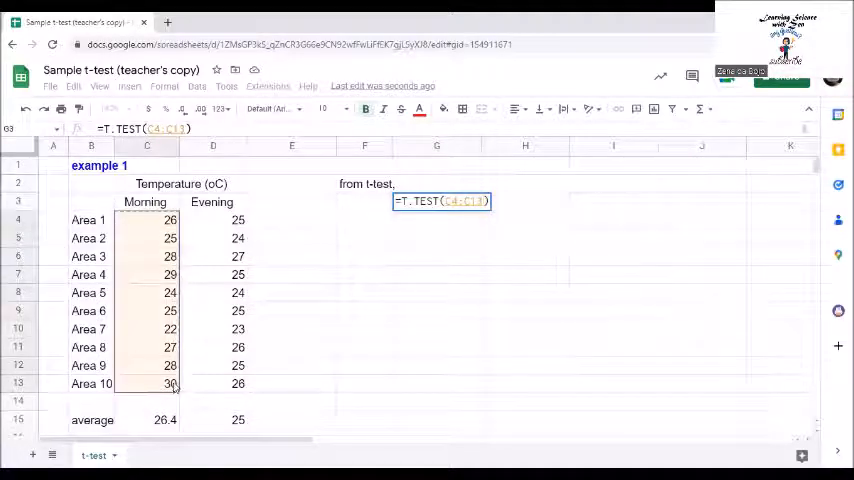
text(,D4:D13)
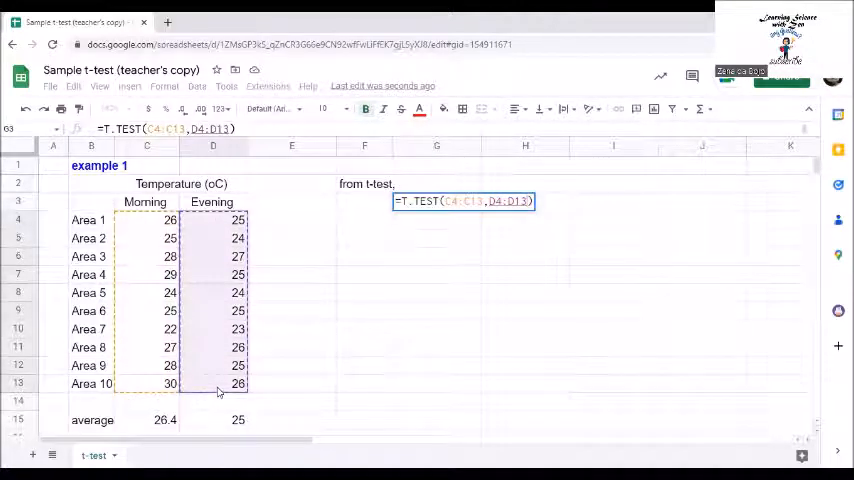
text(,)
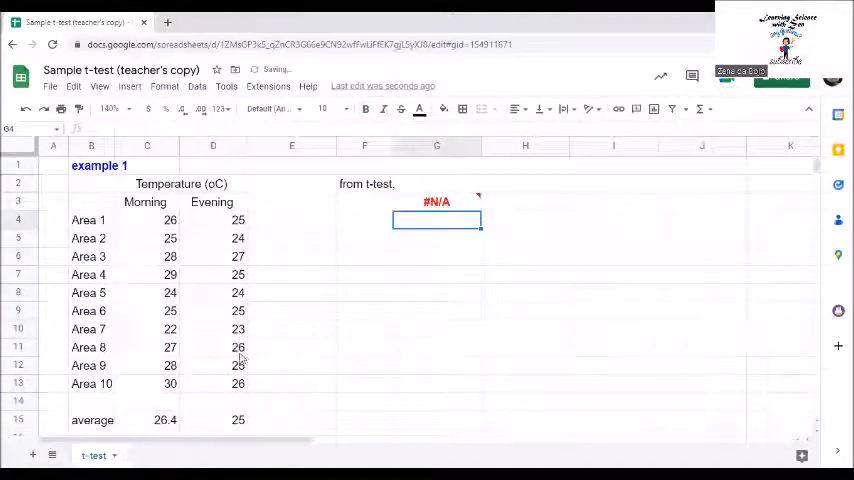
scroll(down, 3)
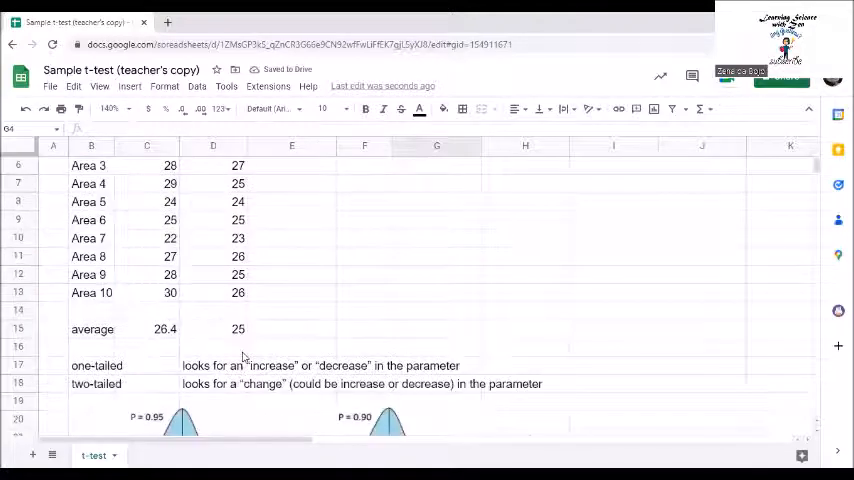
scroll(down, 3)
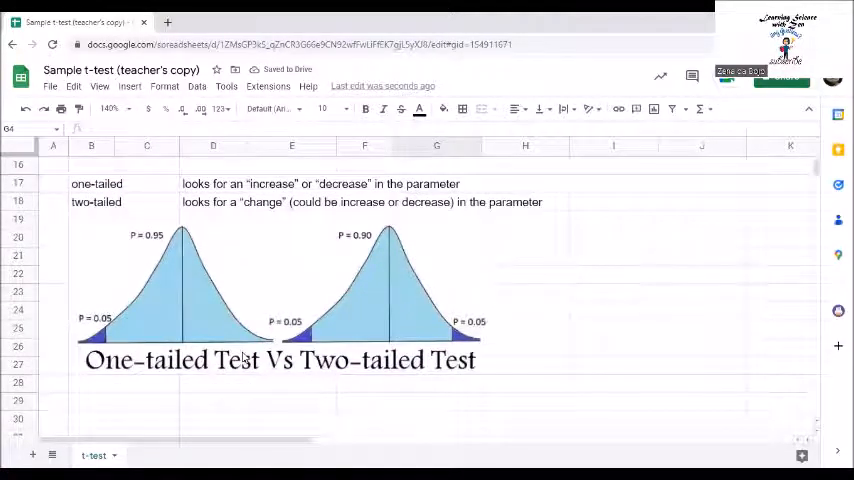
click(92, 184)
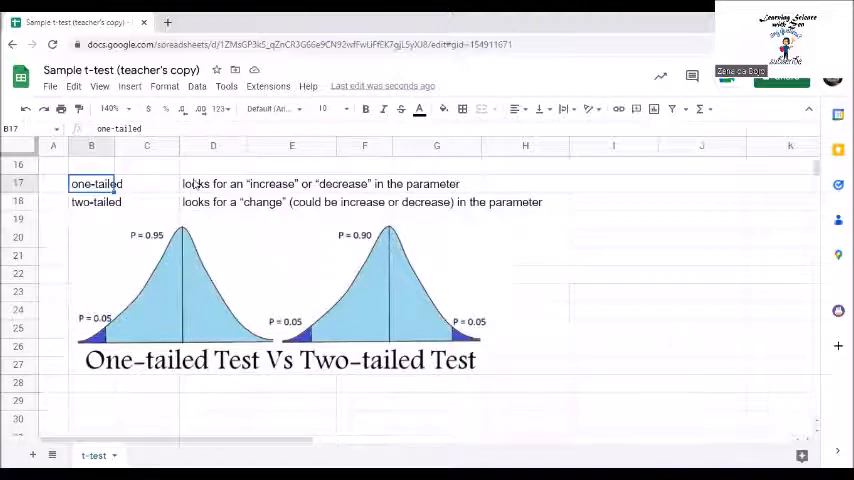
click(212, 184)
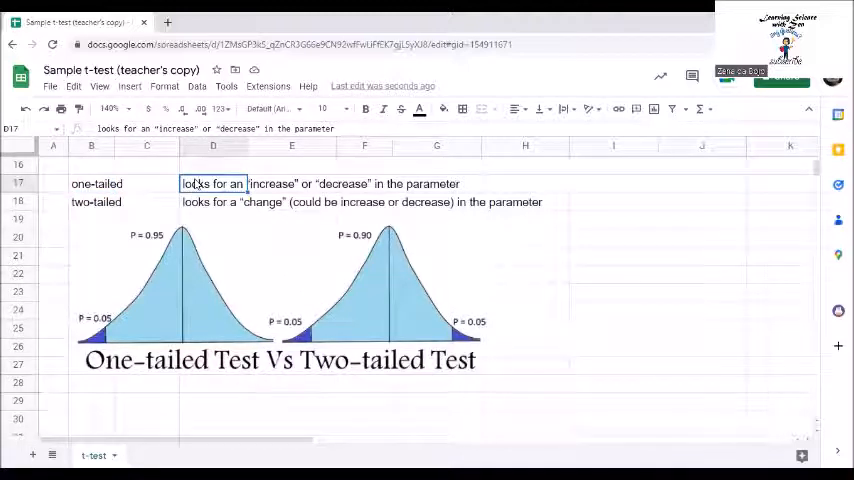
mouse_move(182, 278)
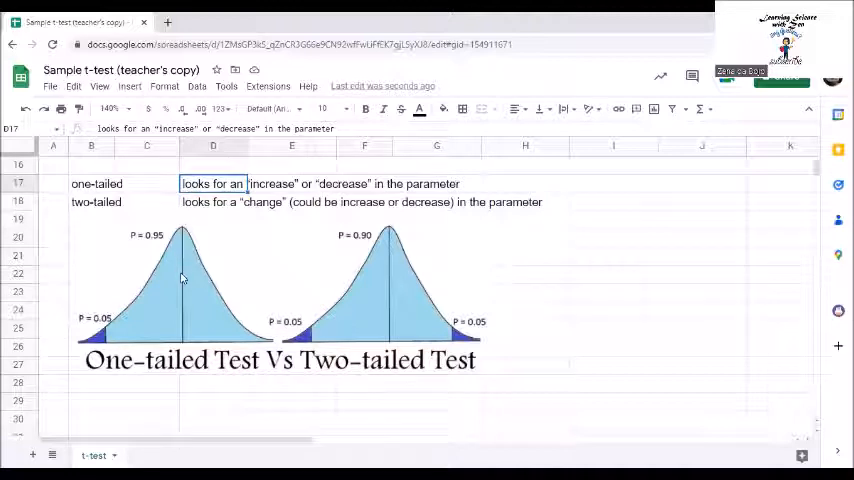
mouse_move(108, 342)
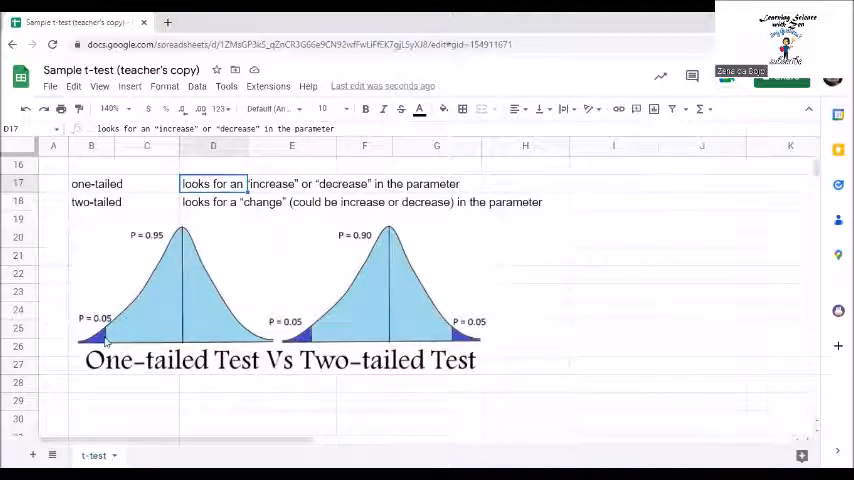
mouse_move(156, 326)
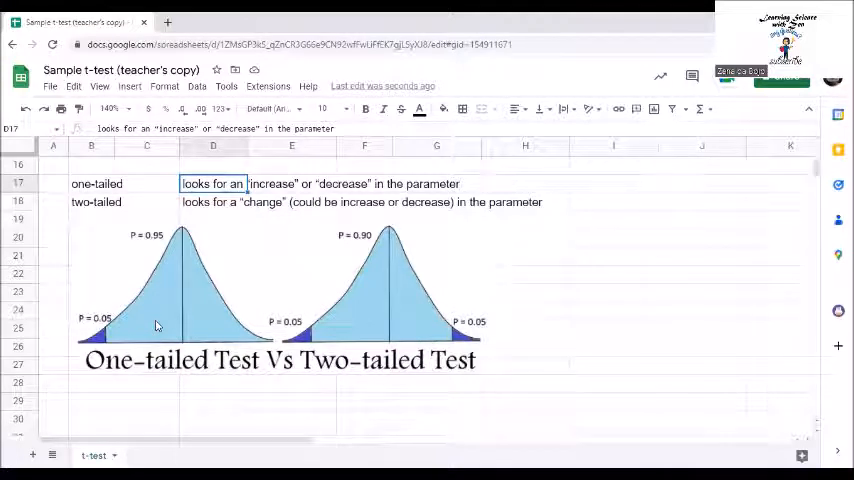
mouse_move(120, 340)
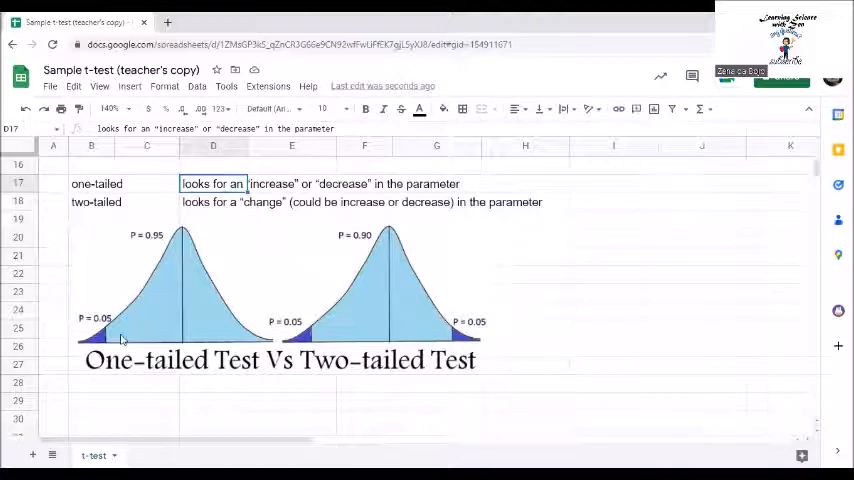
mouse_move(168, 336)
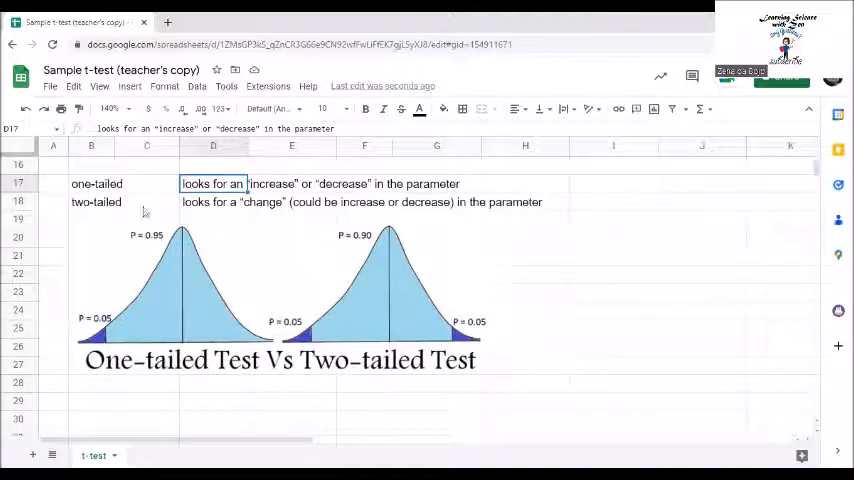
Return to the example 1 temperature table with its #N/A t-test result
click(212, 200)
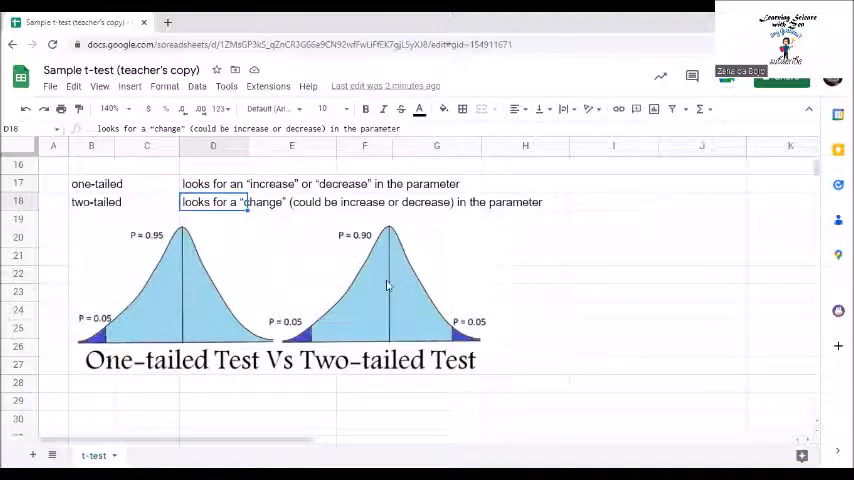
mouse_move(368, 322)
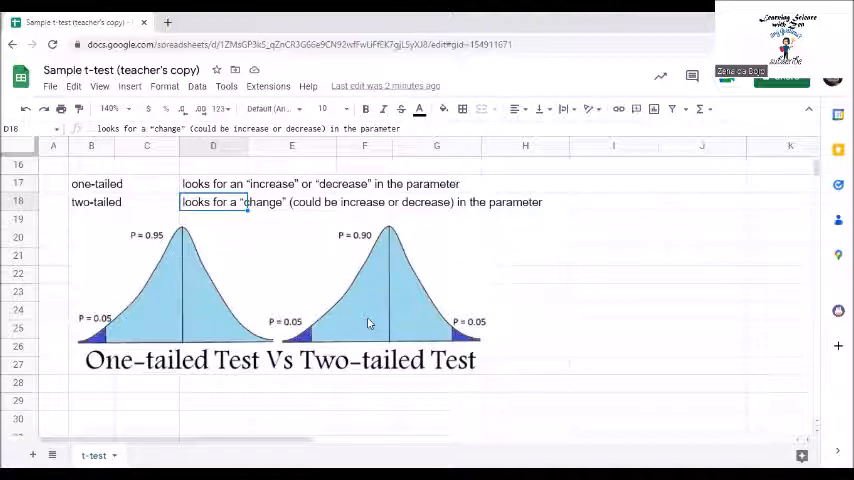
mouse_move(450, 336)
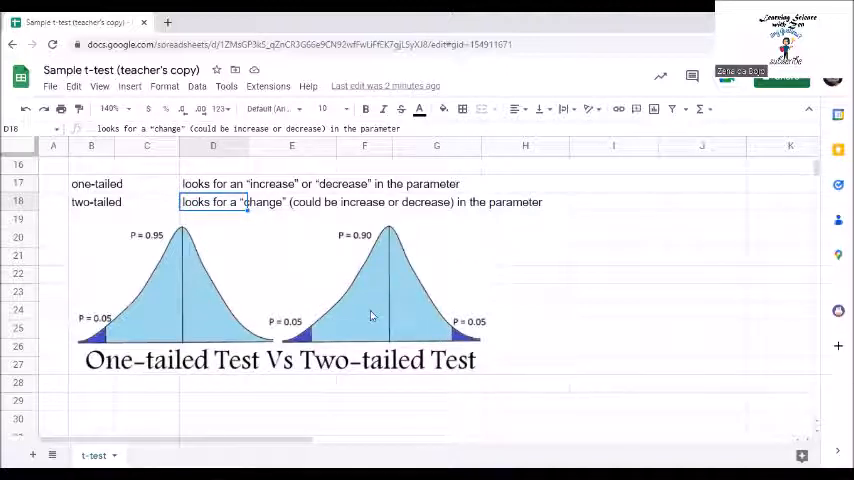
mouse_move(304, 300)
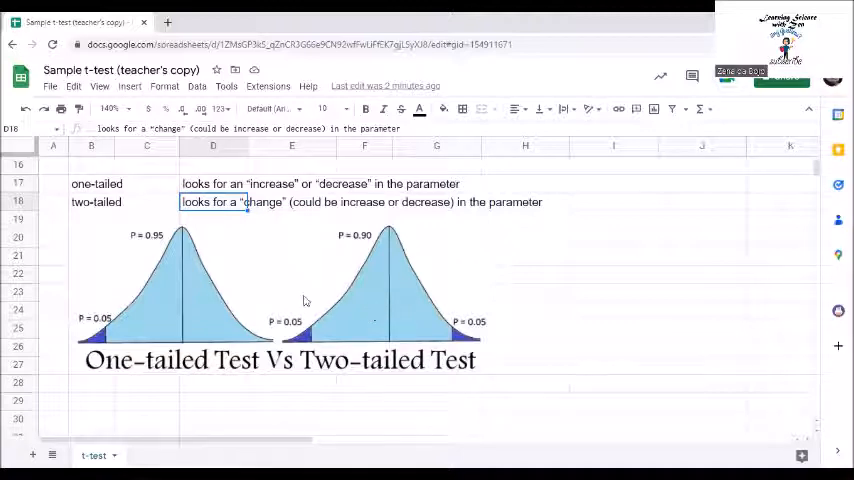
mouse_move(294, 296)
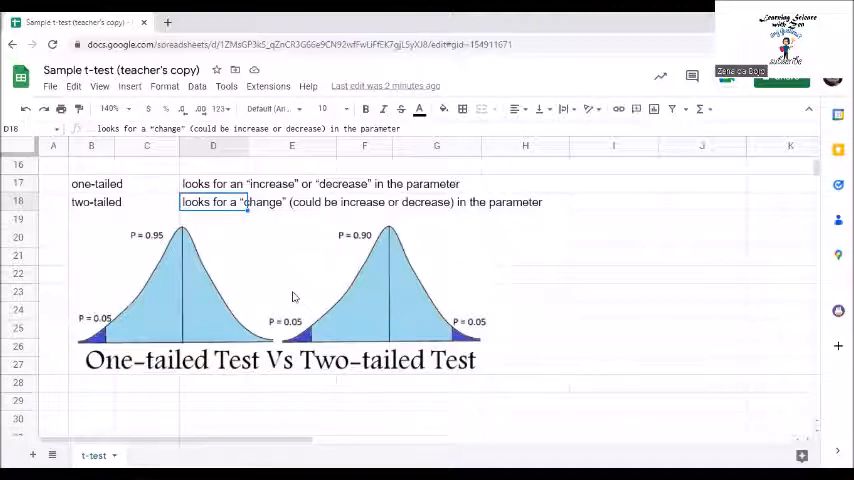
scroll(up, 3)
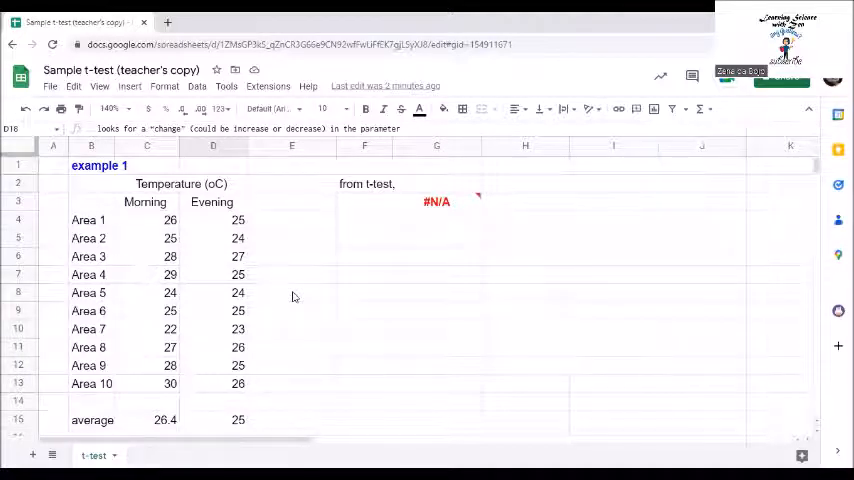
Complete =T.TEST(C4:C13,D4:D13,2,1) as a two-tailed paired test, giving 0.02946
click(436, 200)
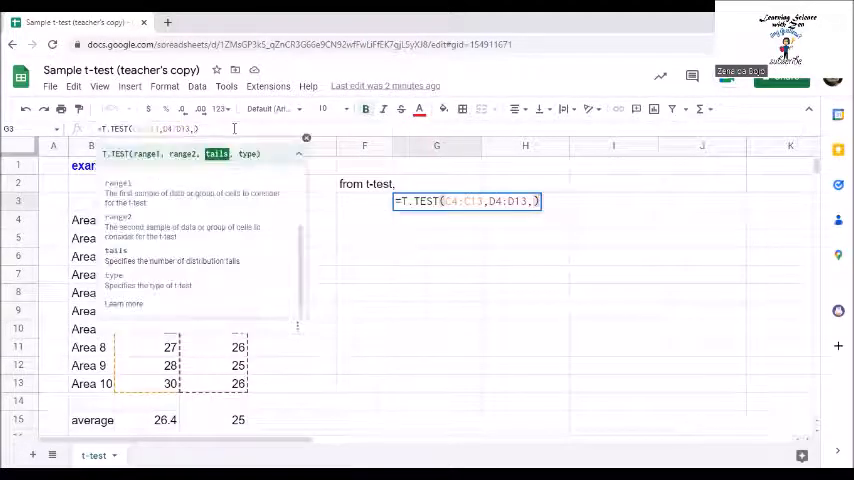
text(2,)
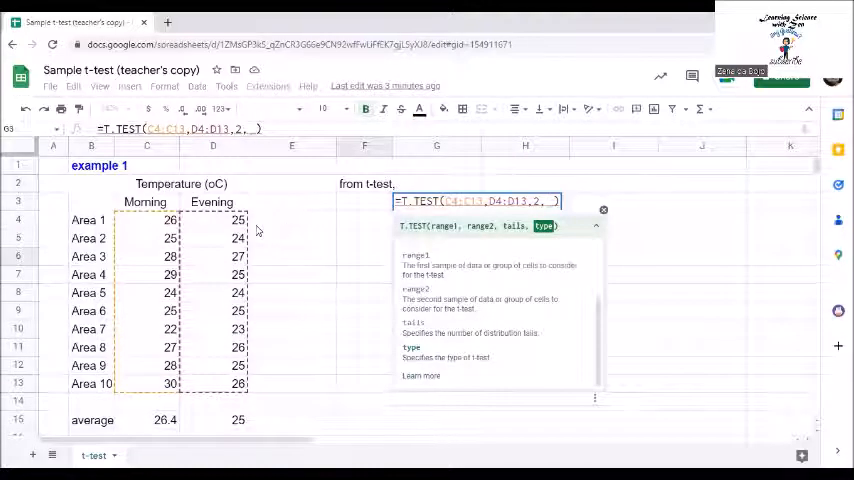
mouse_move(268, 232)
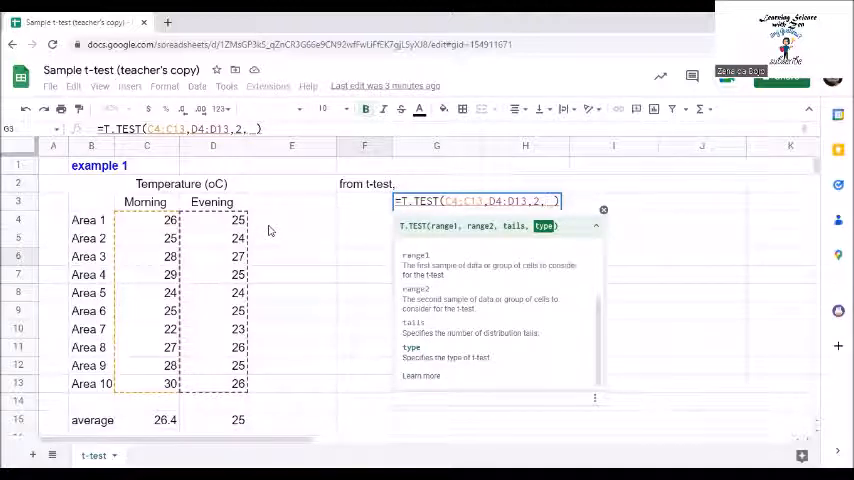
mouse_move(260, 236)
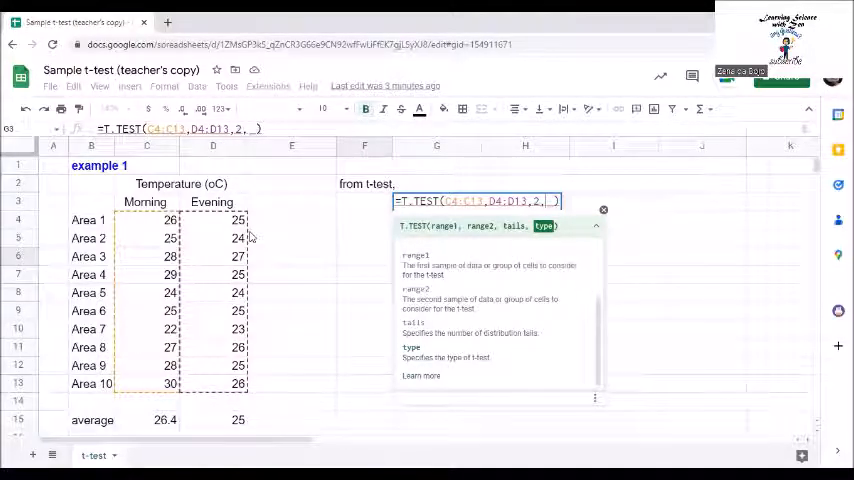
mouse_move(128, 366)
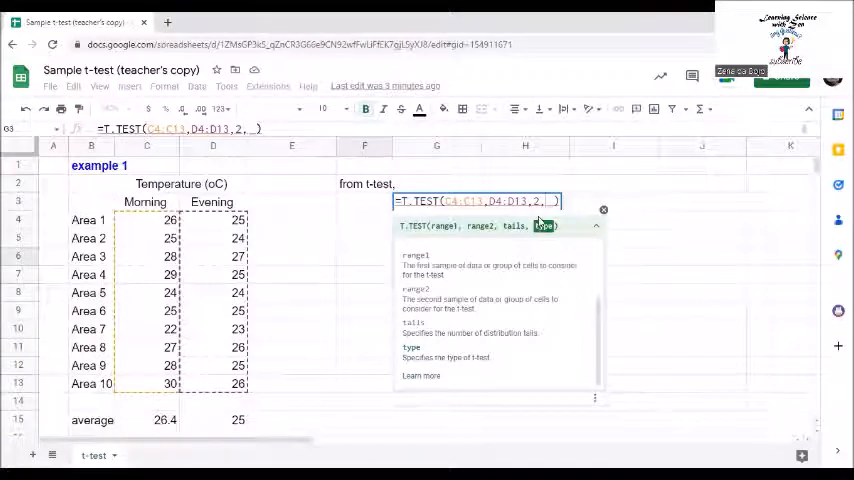
text(1))
click(364, 200)
text(p-value)
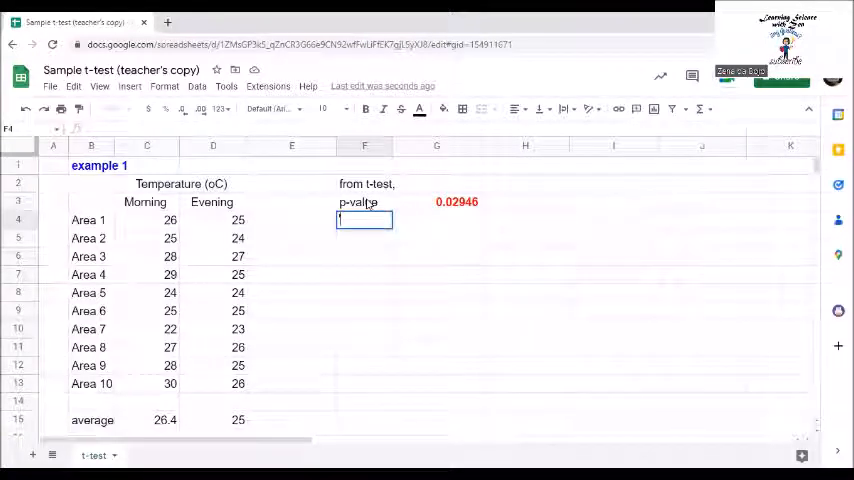
Note '<0.05' in F5 and 'difference is statistically significant' in G5
text(<0.05)
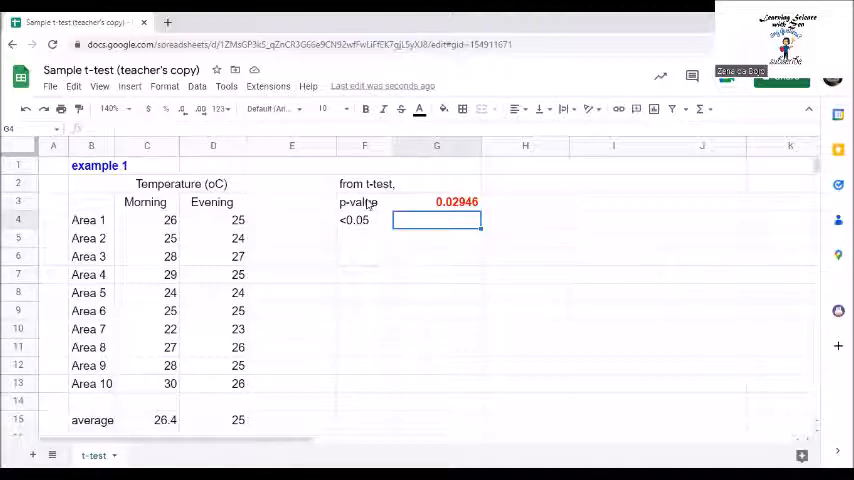
text(difference is statistically significant)
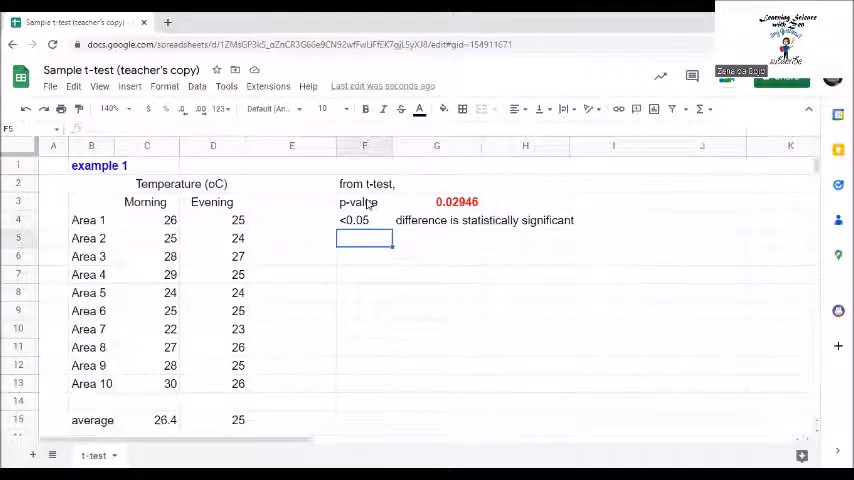
Average the boys' heights C36:C45 in C47, giving 145
scroll(down, 3)
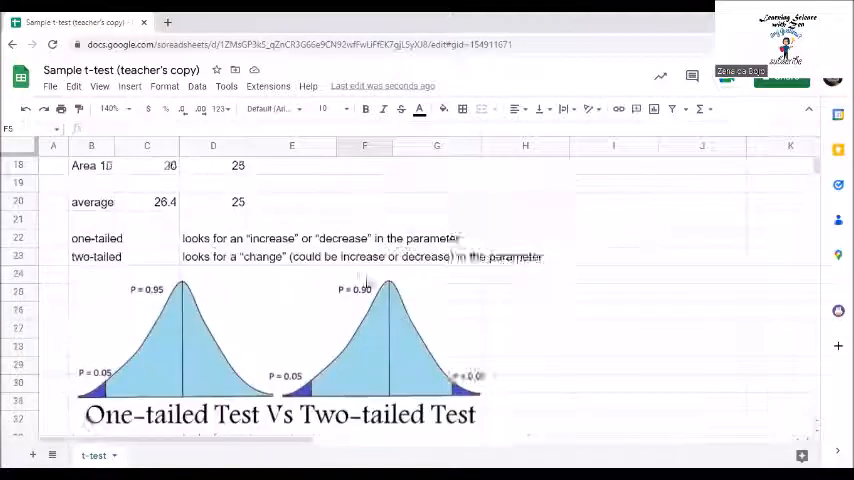
scroll(down, 3)
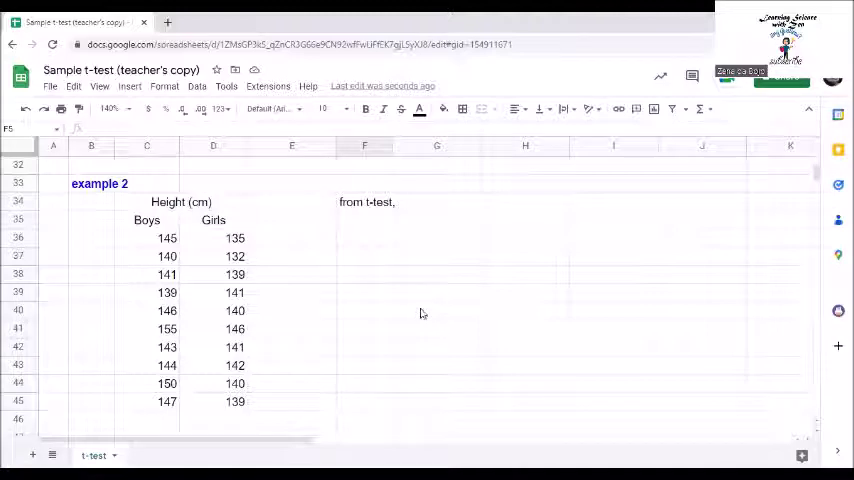
click(212, 432)
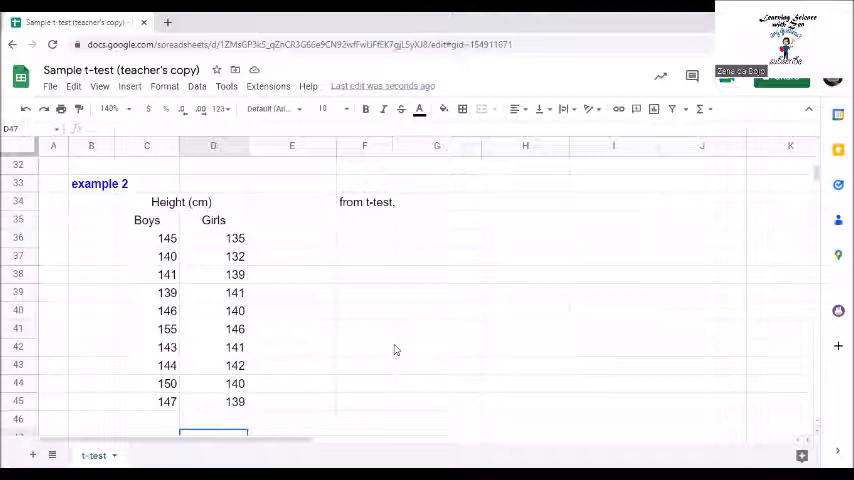
scroll(down, 3)
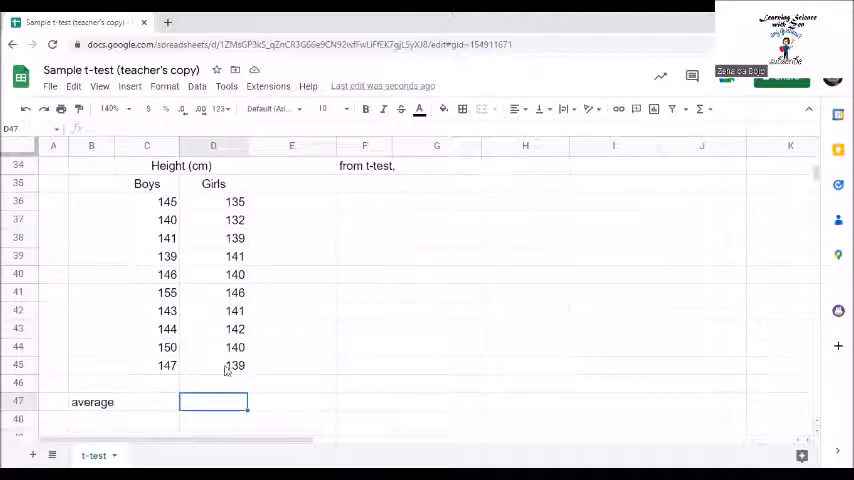
click(146, 400)
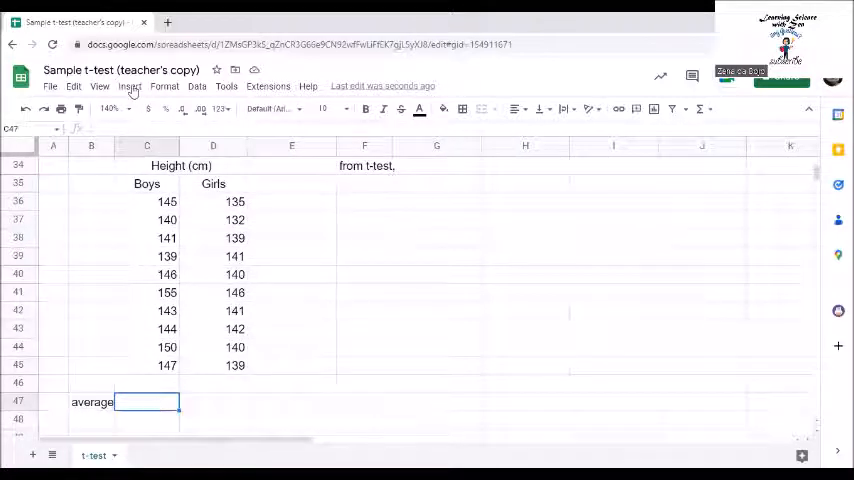
click(128, 86)
text(=AVERAGE( ))
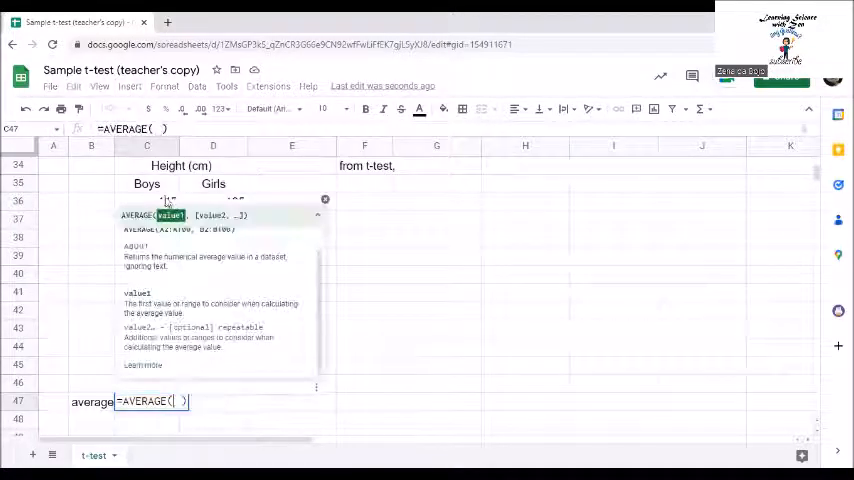
drag(168, 200, 168, 364)
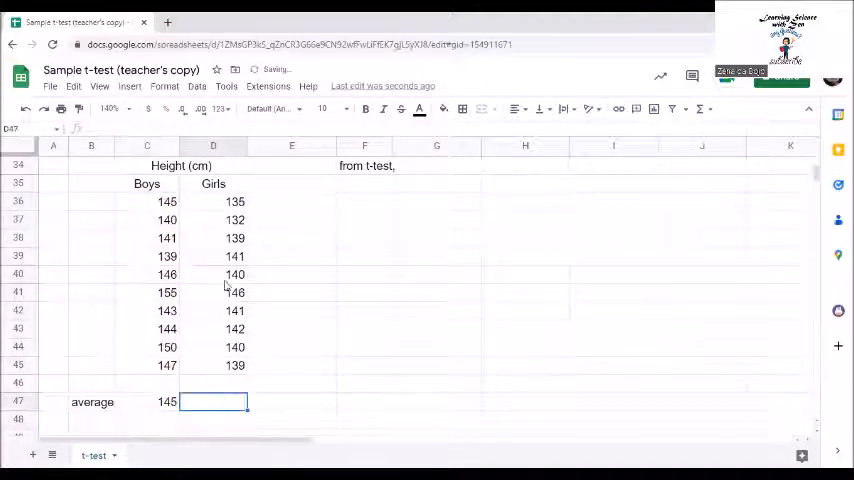
Average the girls' heights D36:D45 in D47, giving 139.5
click(128, 86)
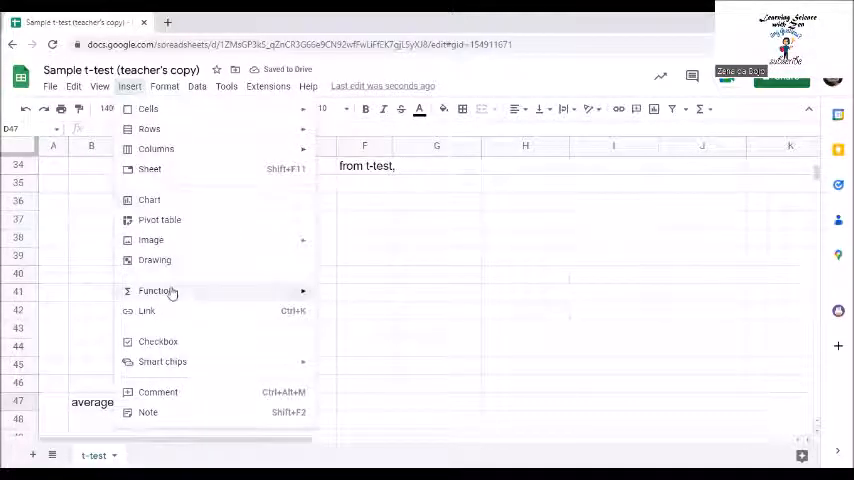
click(156, 290)
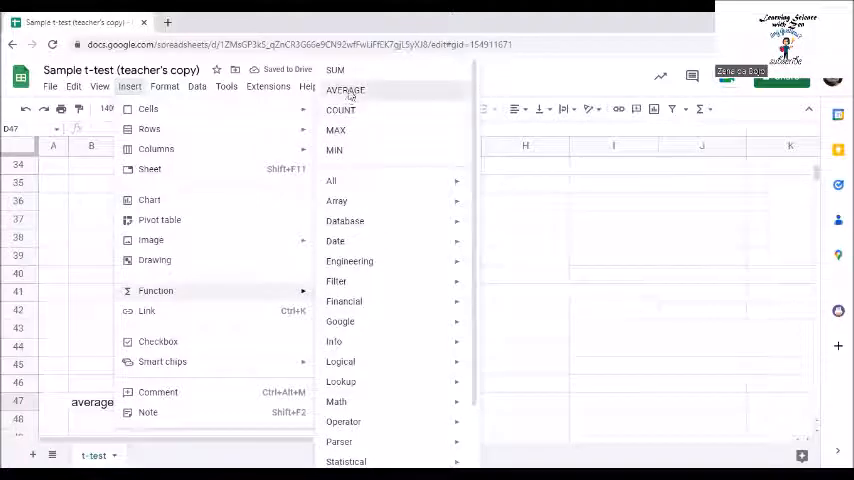
click(344, 90)
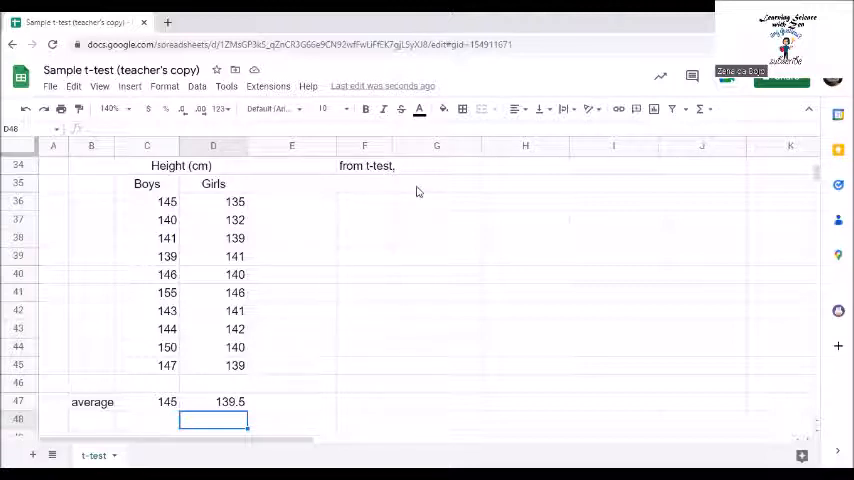
Insert a T.TEST function from the Statistical list into G35
click(436, 184)
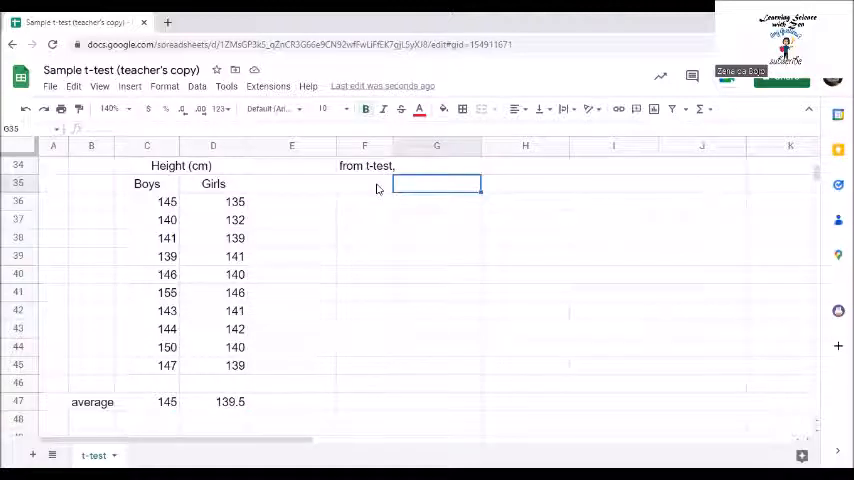
click(128, 86)
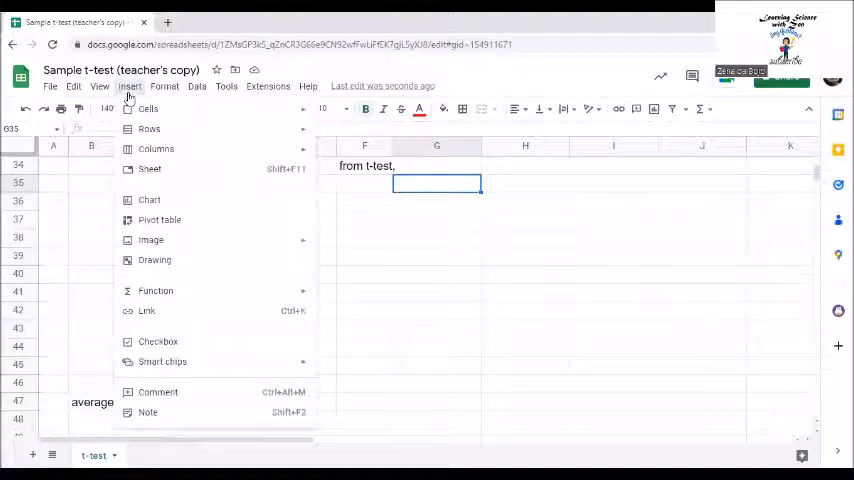
click(156, 290)
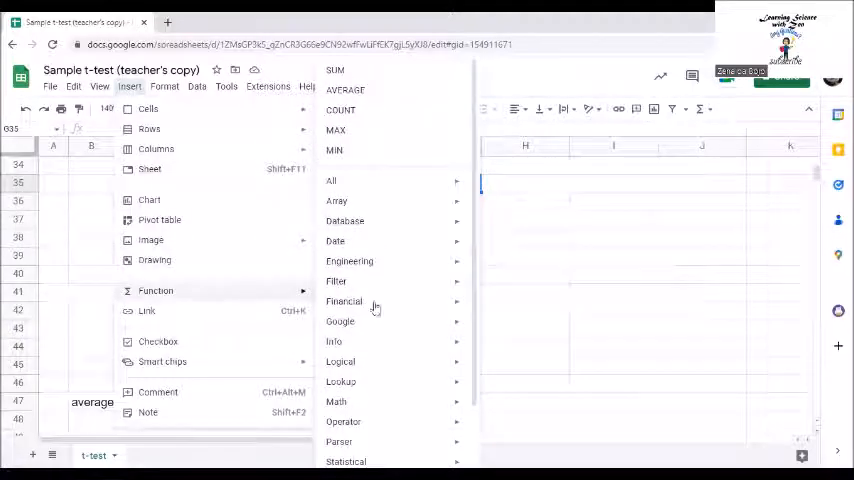
click(346, 460)
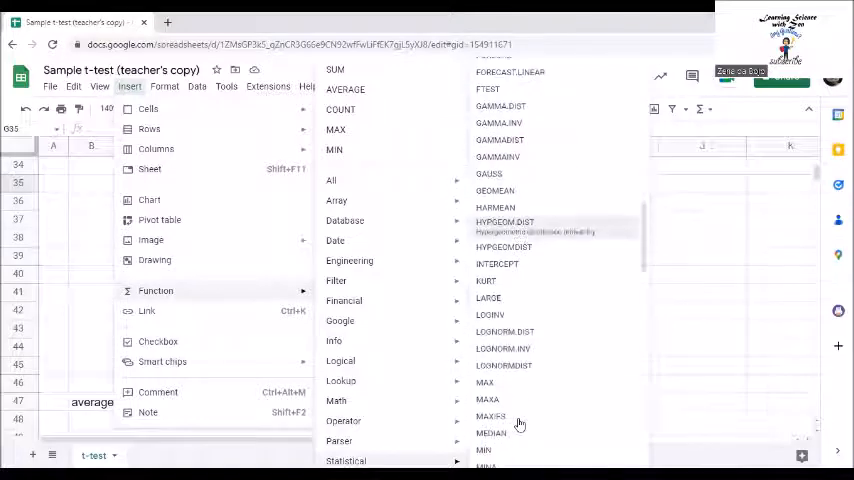
scroll(down, 3)
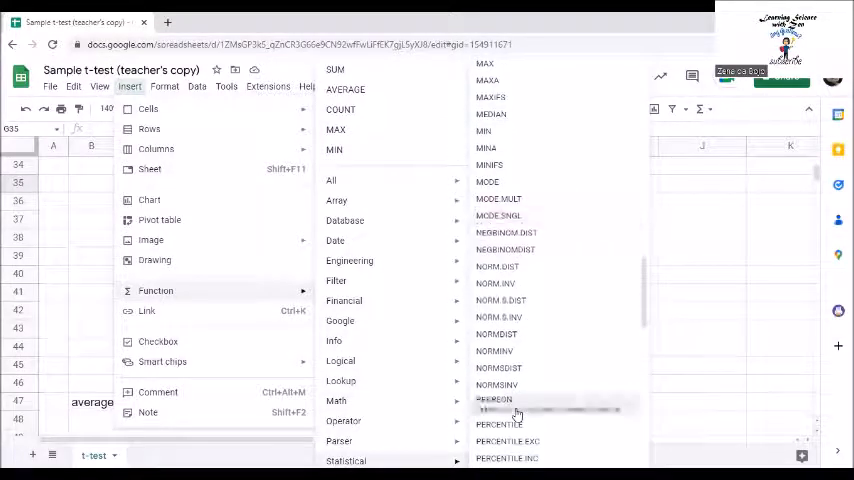
scroll(down, 3)
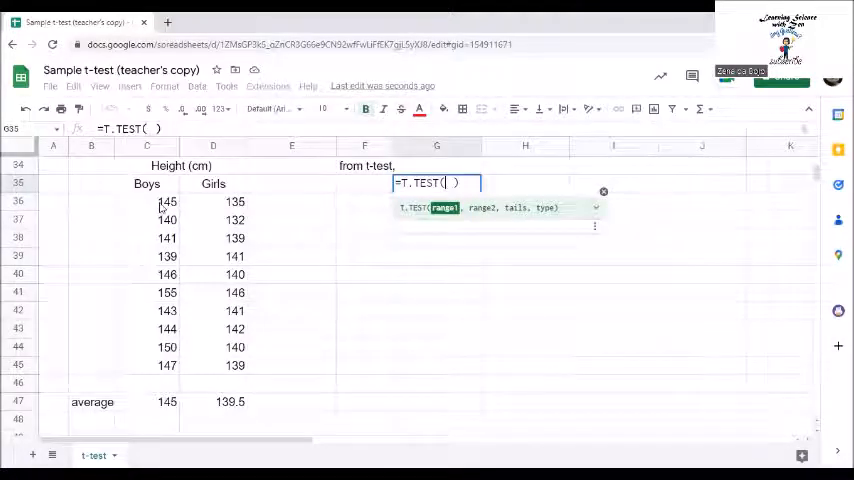
Complete =T.TEST(C36:C45,D36:D45,2,3) for the heights, giving 0.01180
drag(166, 200, 166, 364)
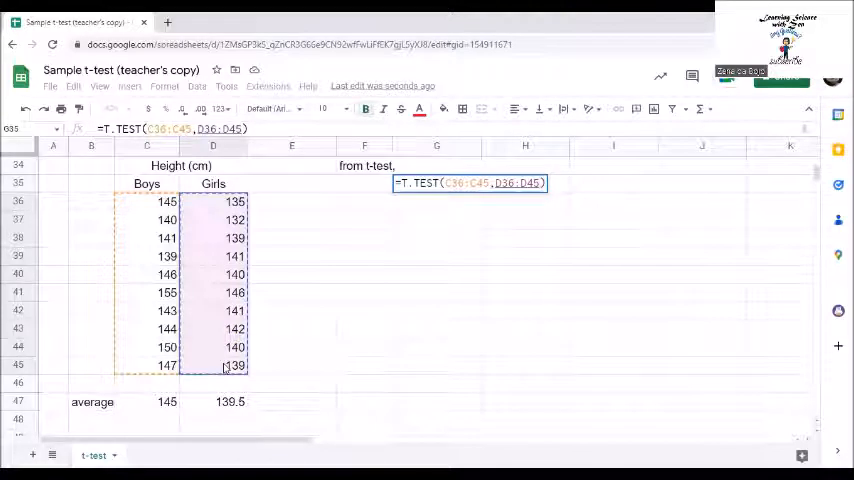
text(,)
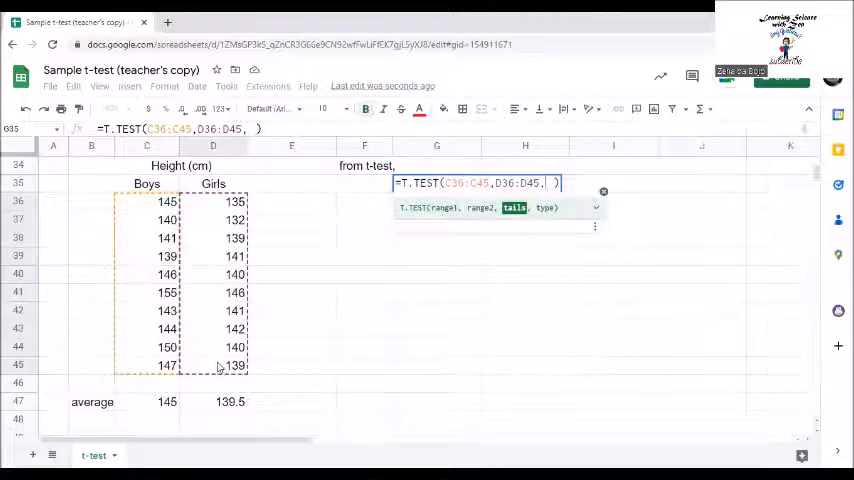
text(2)
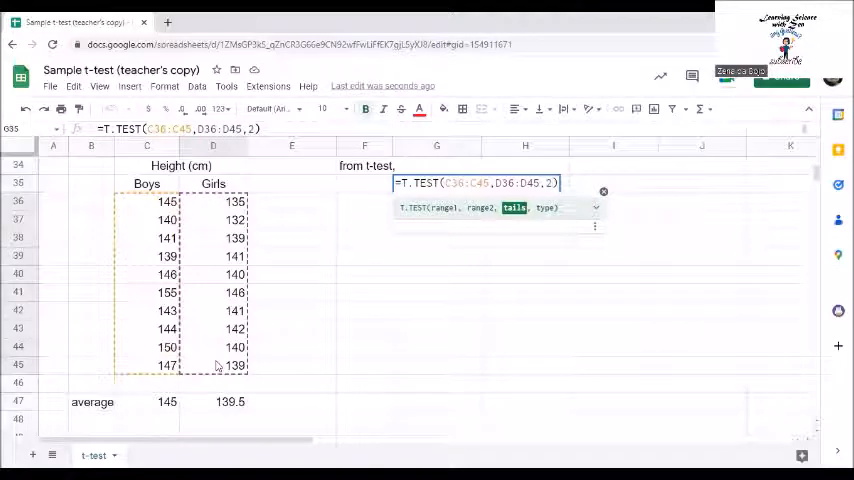
text(,)
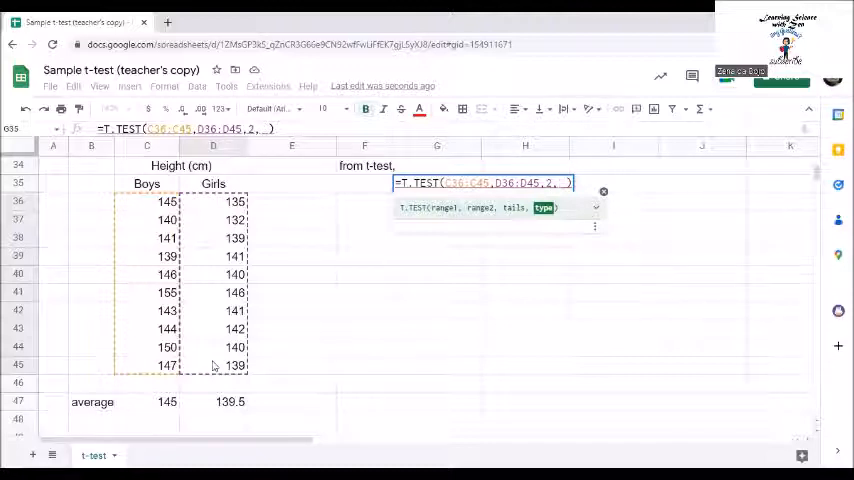
text(3))
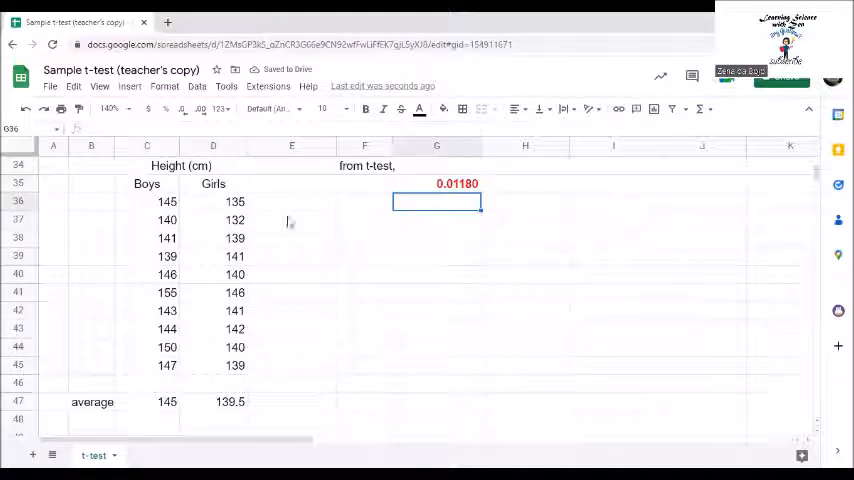
Label F36 'p value' and note '<0.05' in F37
click(364, 184)
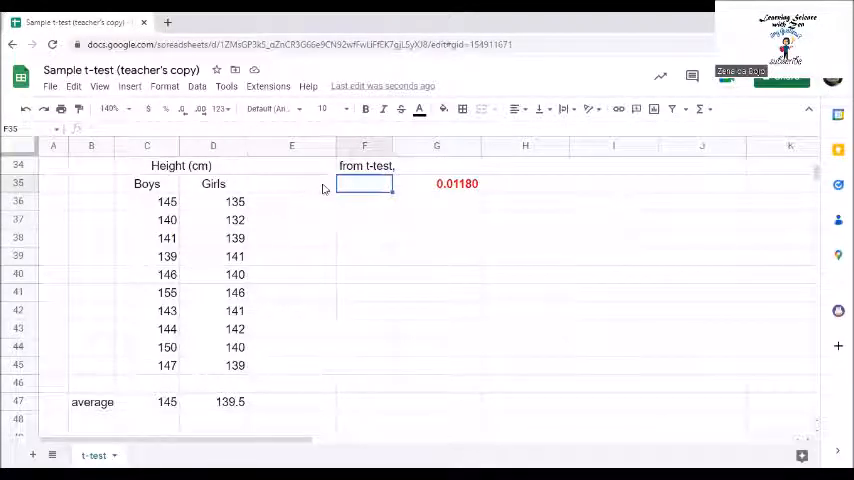
text(p value)
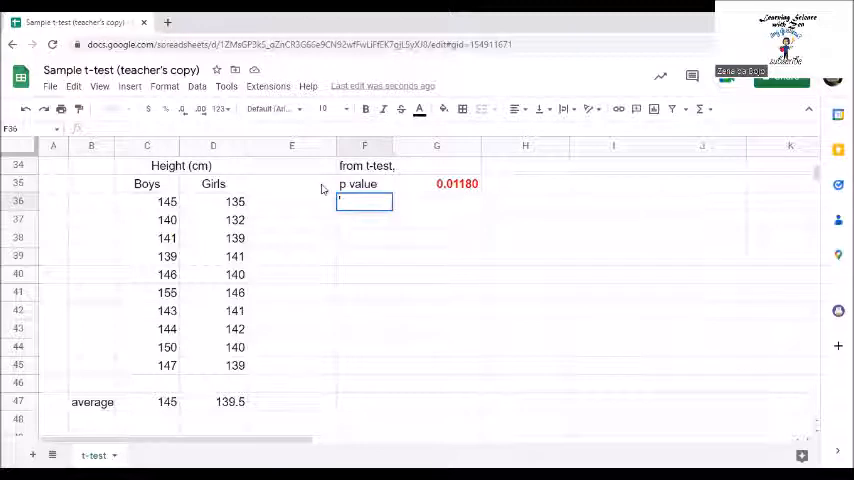
text(<0.05)
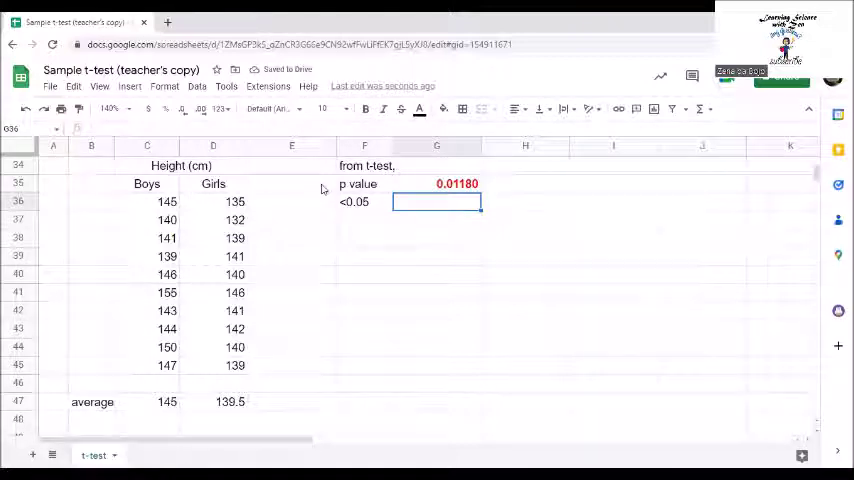
Begin the conclusion in G37 that the difference is statistically significant
text(the difference)
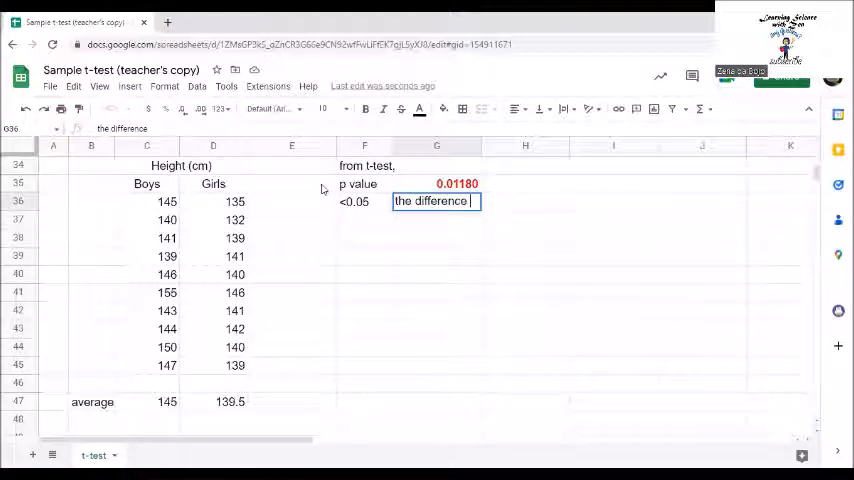
text(are st)
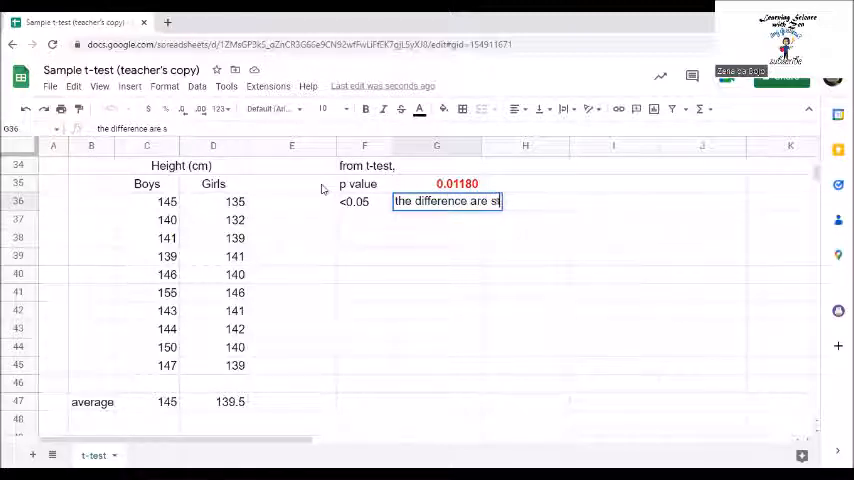